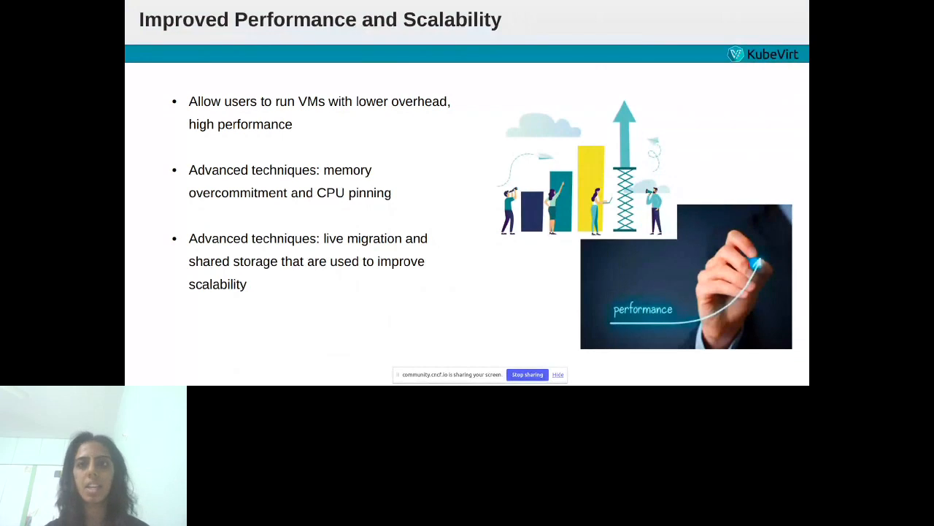
# Advance the deck to the Enhanced Security and Management slide.
pyautogui.press('Right')
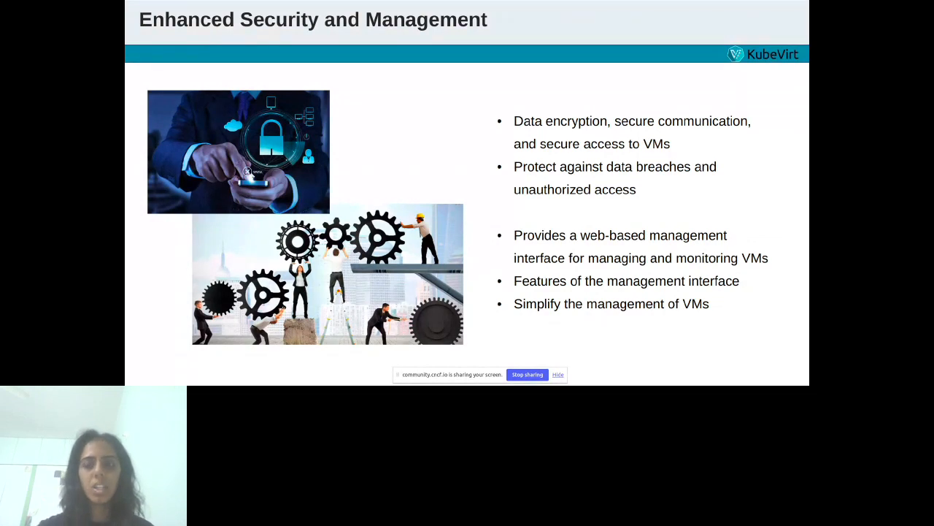
pyautogui.press('Right')
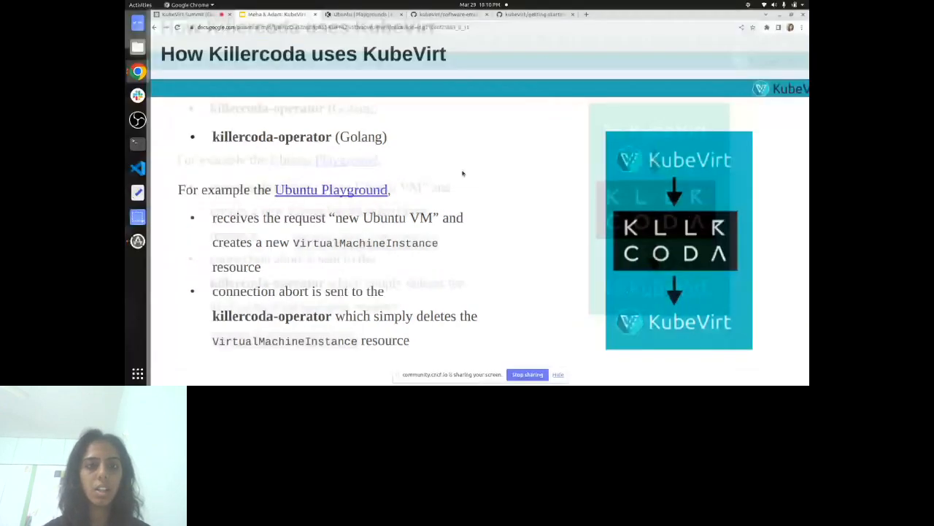
# Glance at the Killercoda Ubuntu Playground tab, then return to the Slides deck editor.
pyautogui.click(357, 14)
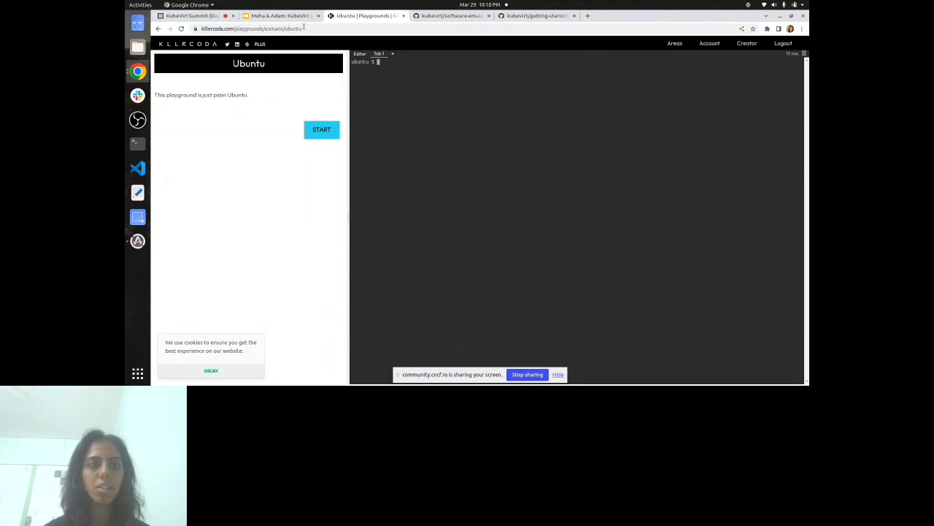
pyautogui.click(281, 15)
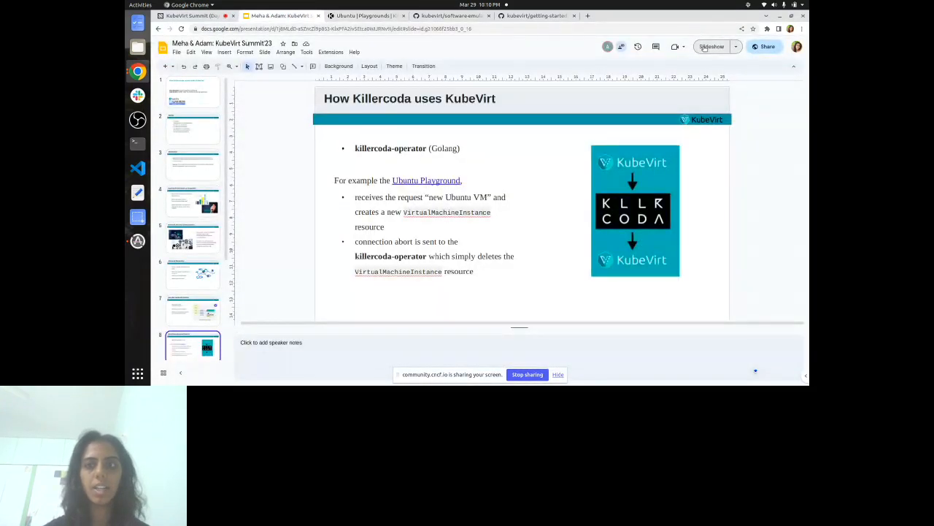
# Start the slideshow on the How KubeVirt can run on Killercoda slide.
pyautogui.click(713, 46)
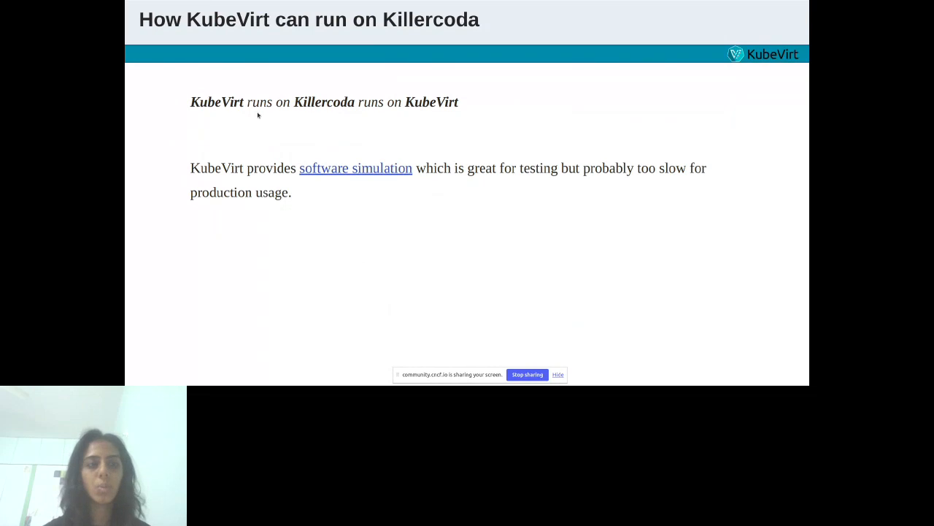
pyautogui.moveTo(299, 114)
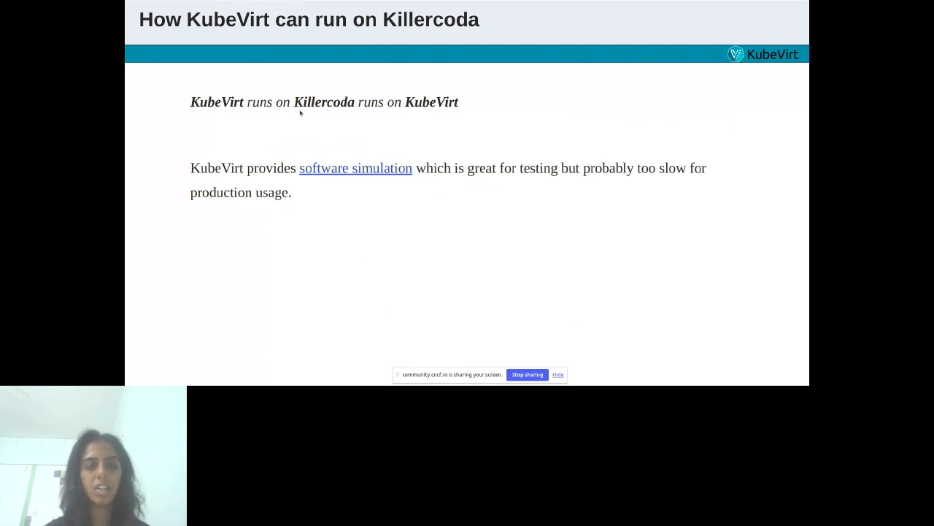
pyautogui.moveTo(426, 125)
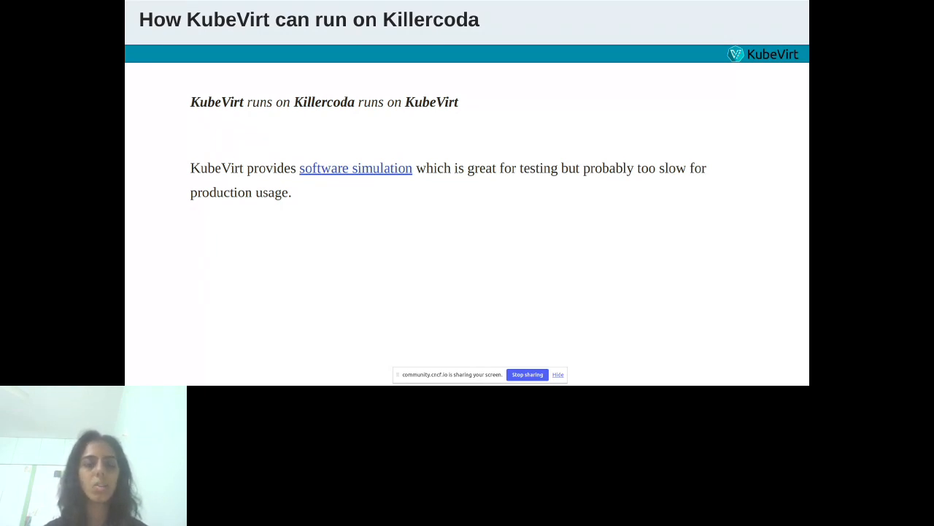
pyautogui.moveTo(356, 168)
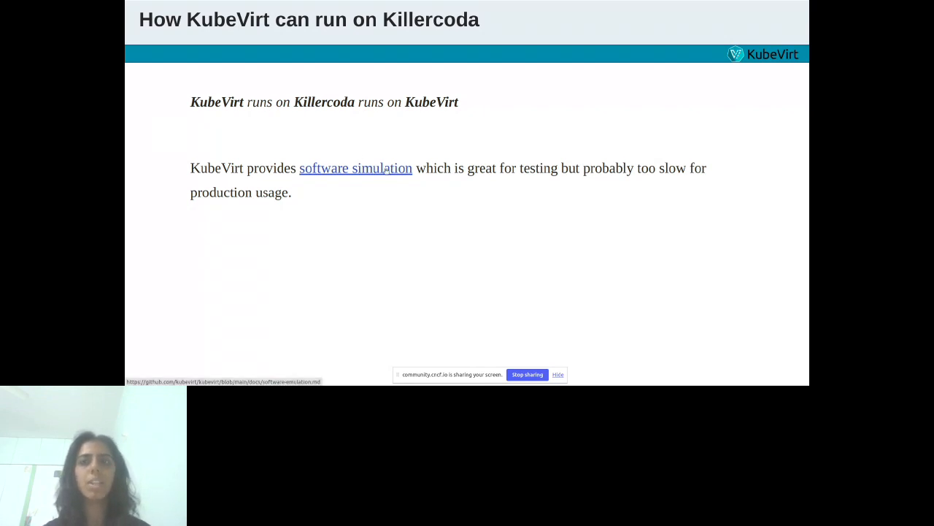
pyautogui.moveTo(407, 137)
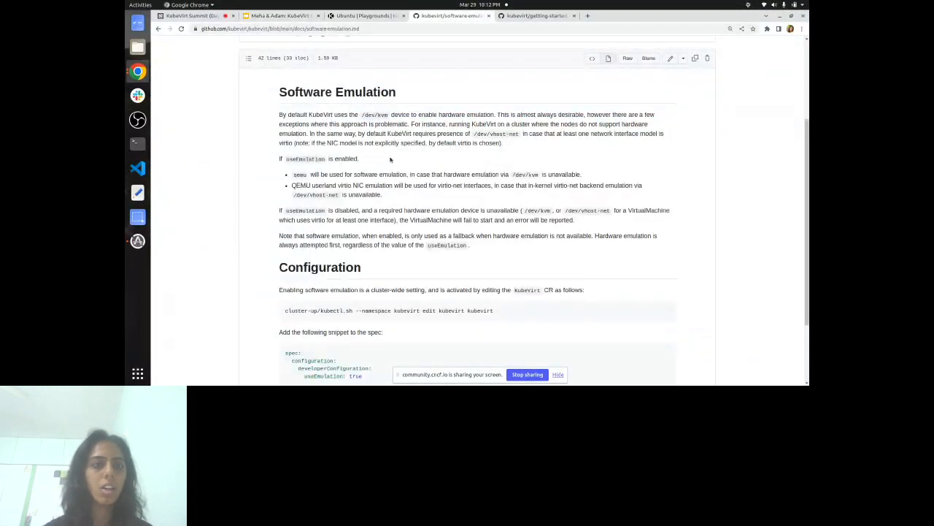
# Review the GitHub Software Emulation doc, then resume presenting the KubeVirt on Killercoda slide full screen.
pyautogui.scroll(-3)
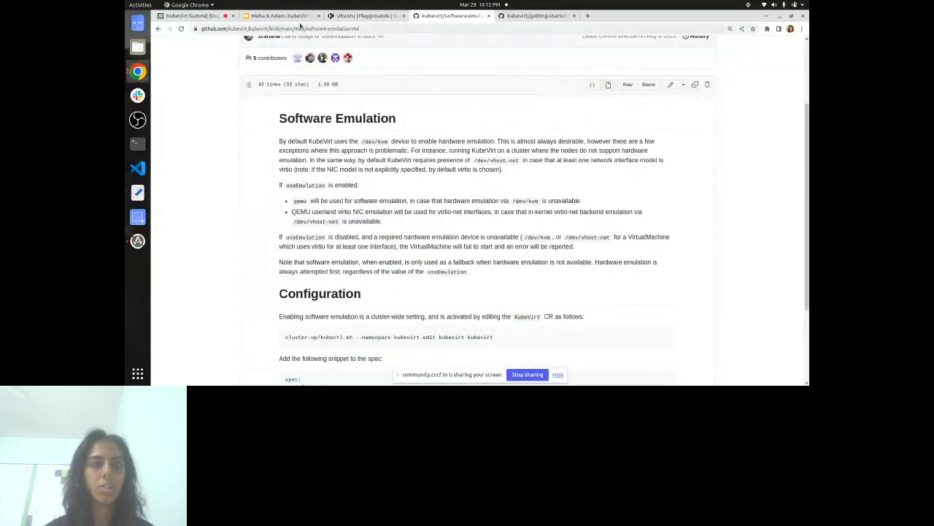
pyautogui.click(277, 15)
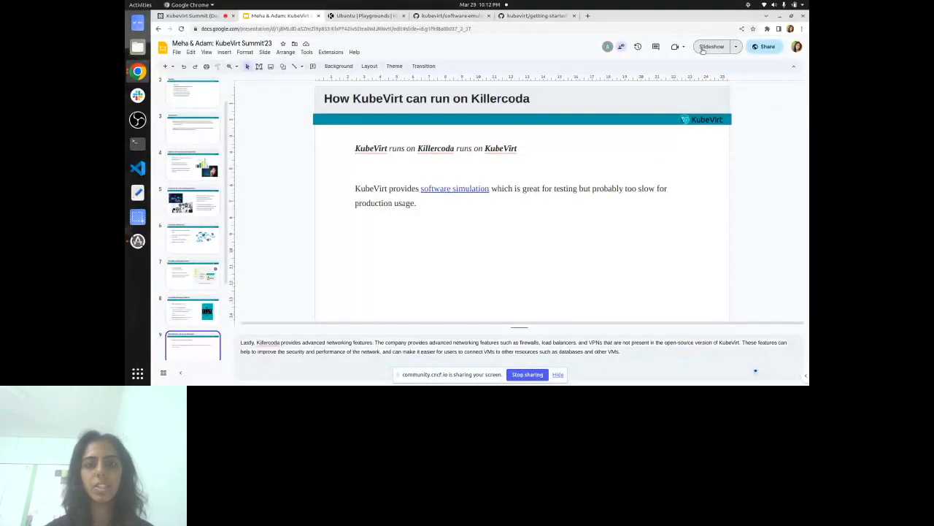
pyautogui.click(711, 45)
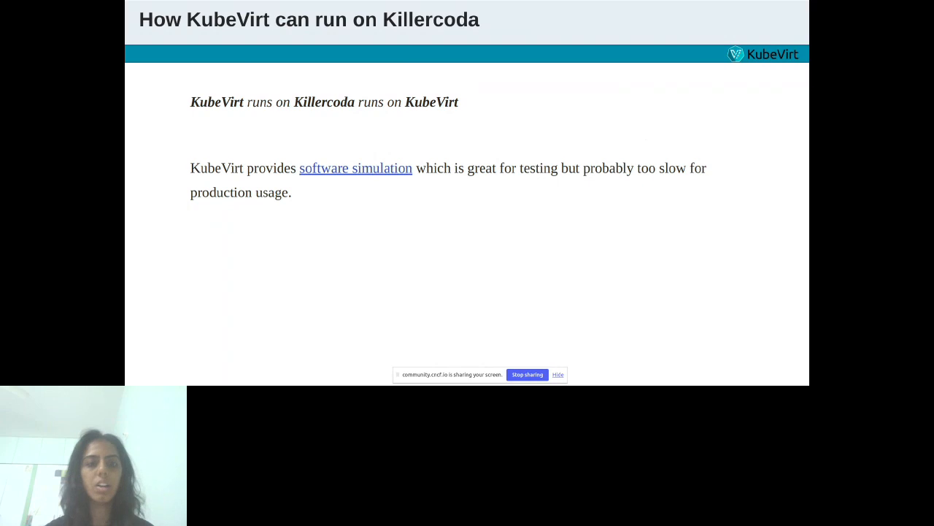
# Advance to the Why is Killercoda so amazingly fast slide and leave full-screen presenting.
pyautogui.press('Right')
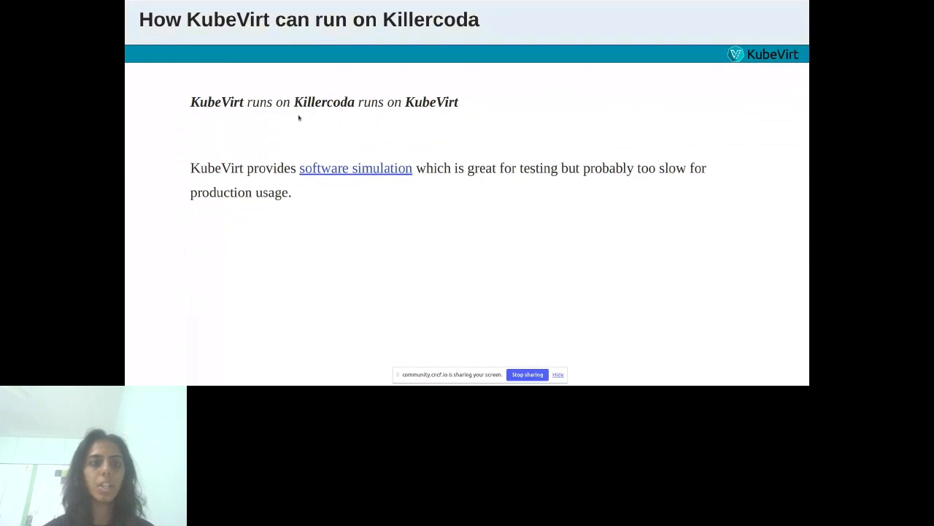
pyautogui.press('Right')
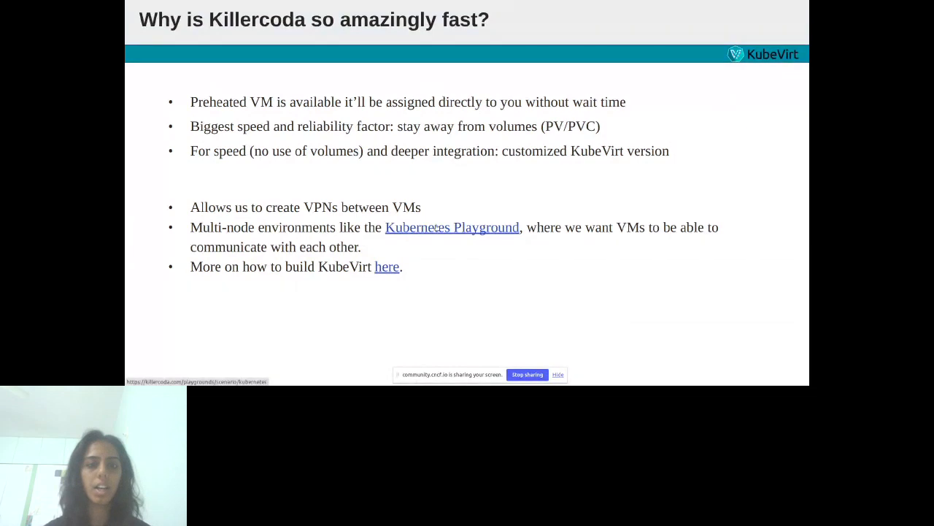
pyautogui.press('Escape')
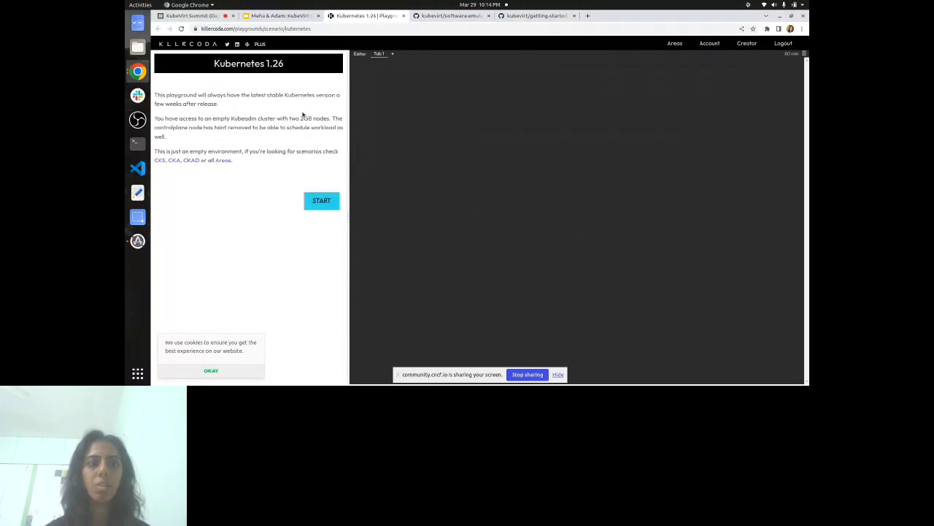
# Start the Kubernetes 1.26 playground terminal, then return to the KubeVirt Summit slides.
pyautogui.click(321, 200)
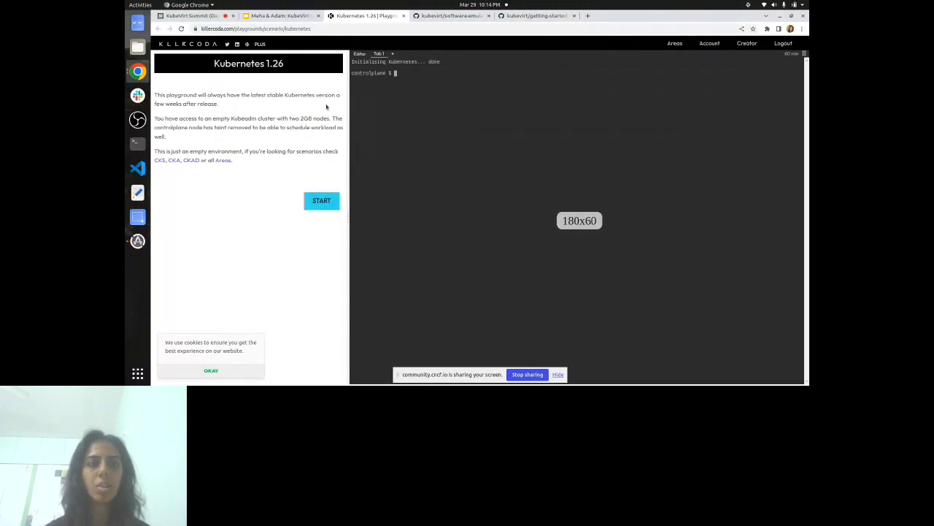
pyautogui.click(277, 14)
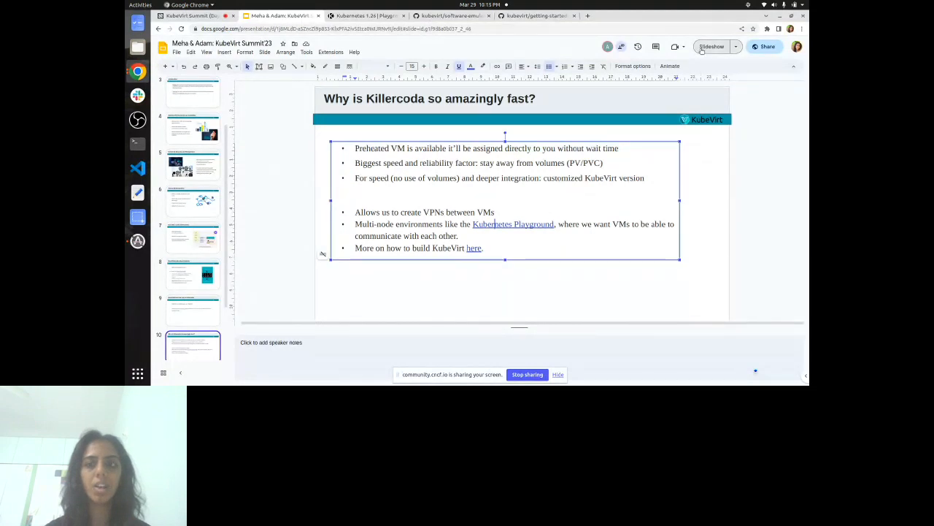
# Start the slideshow, then look through the KubeVirt Getting Started guide on GitHub.
pyautogui.click(712, 45)
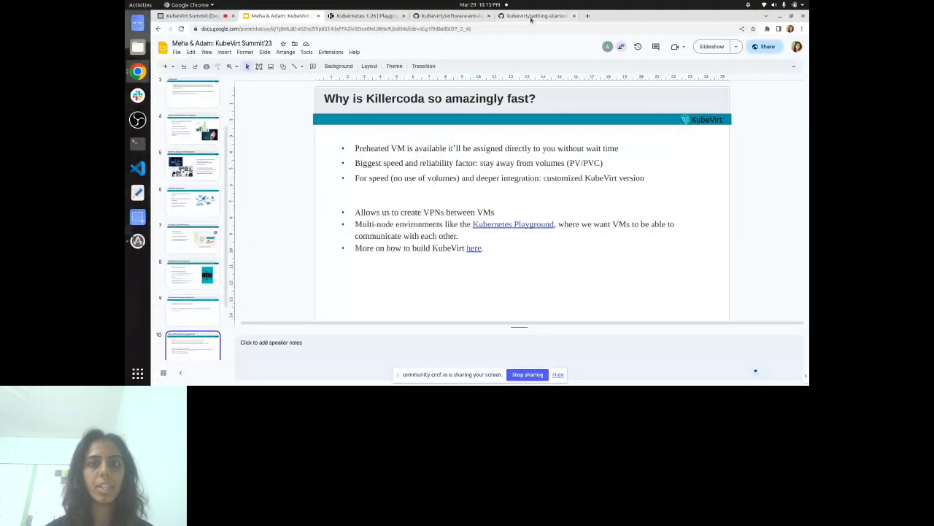
pyautogui.click(537, 15)
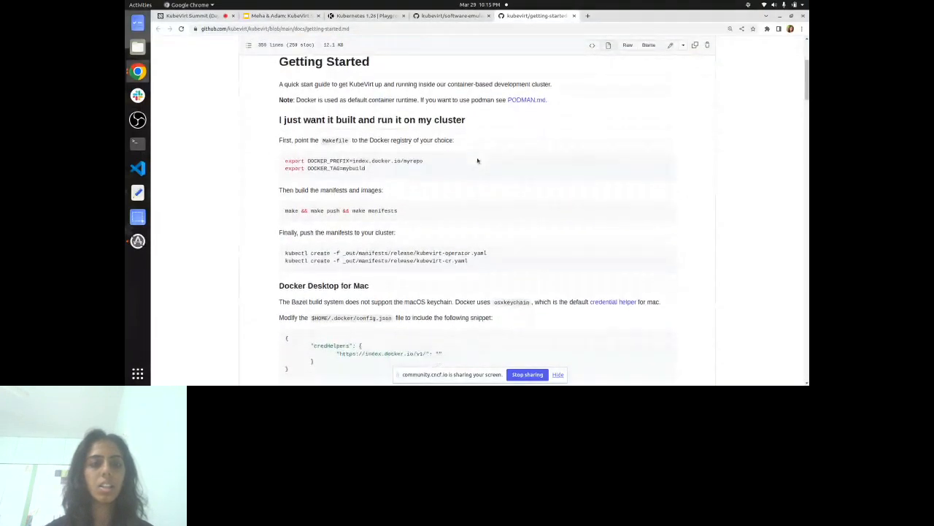
pyautogui.scroll(-3)
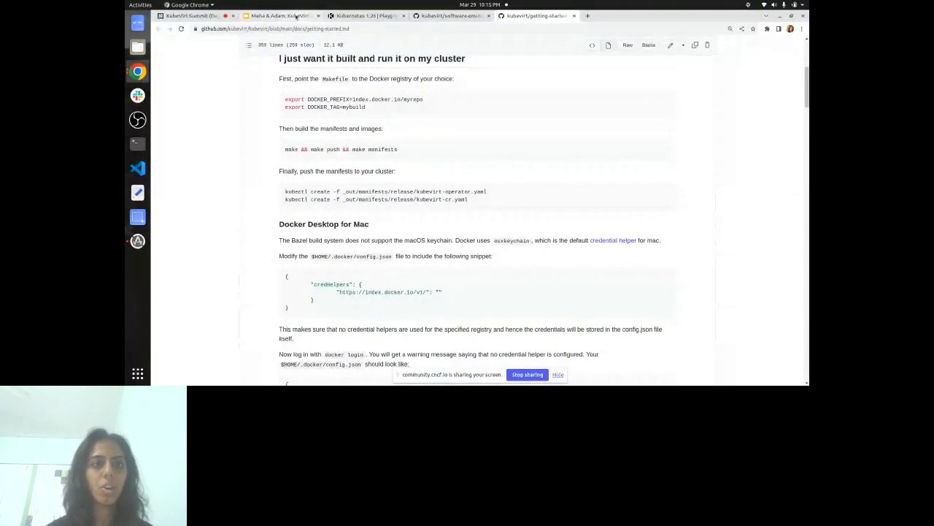
# Return to the deck and present the How we use KubeVirt & Killercoda slide full screen.
pyautogui.click(277, 15)
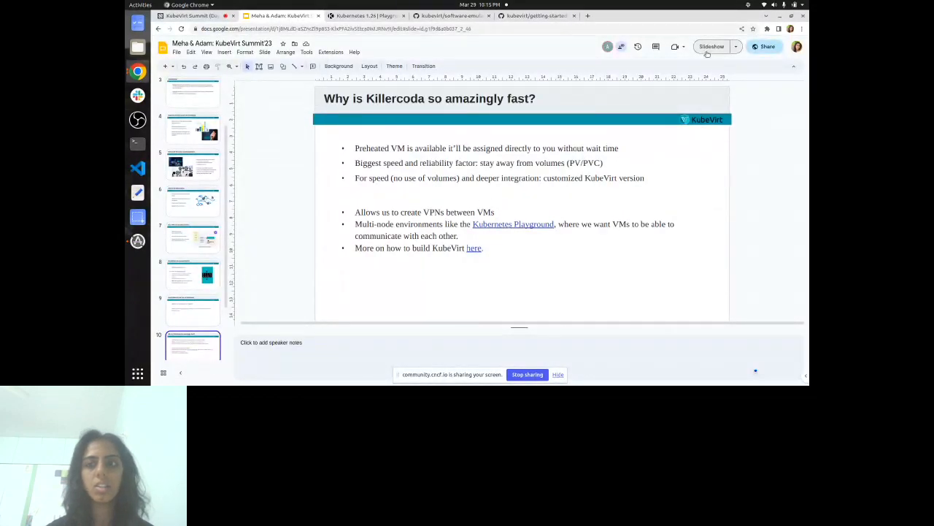
pyautogui.click(711, 45)
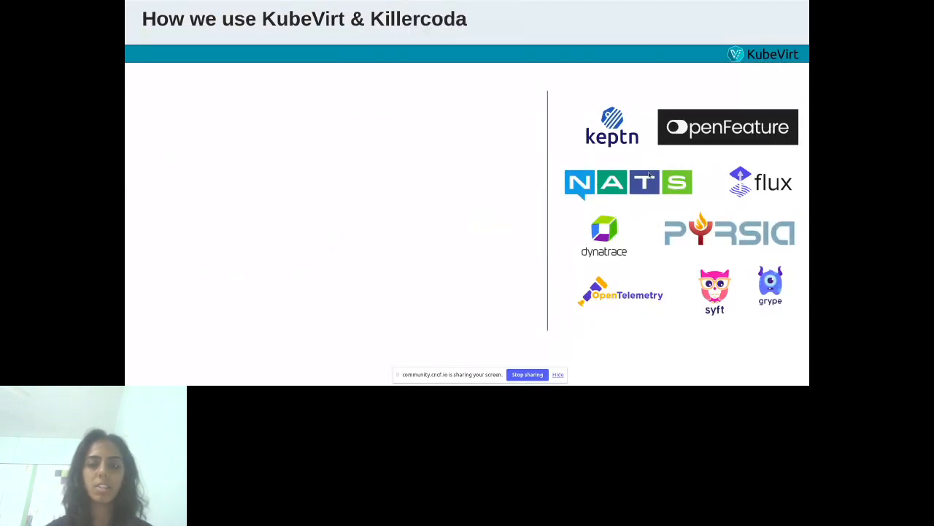
pyautogui.moveTo(524, 325)
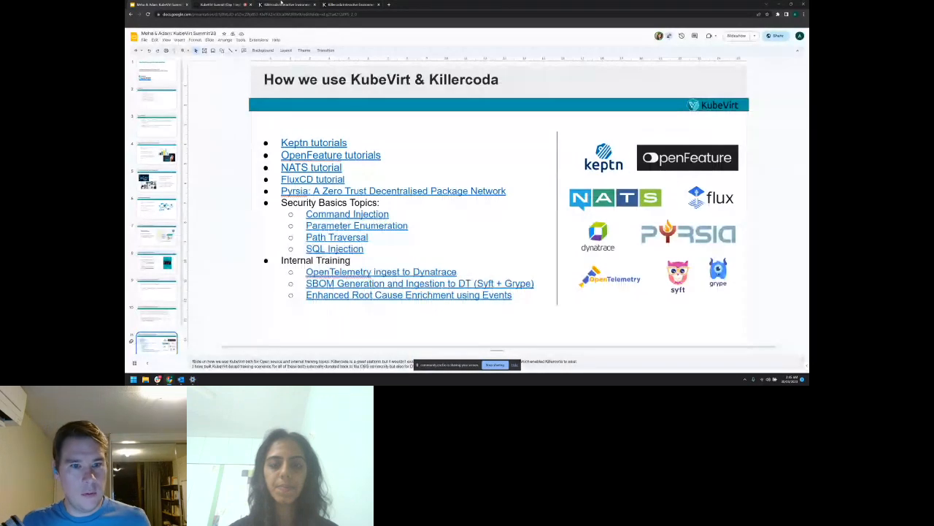
# Show the How we use KubeVirt & Killercoda slide's tutorial list and the Killercoda Areas catalog.
pyautogui.click(289, 4)
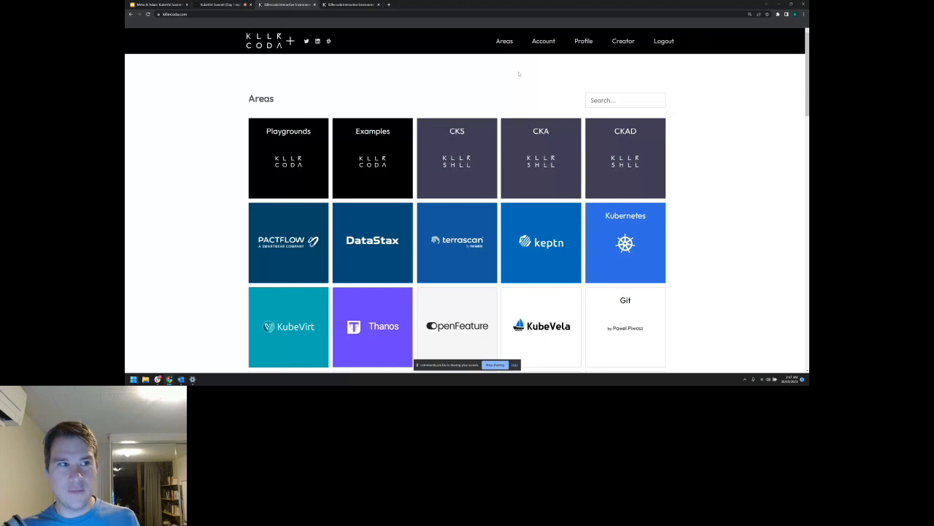
pyautogui.moveTo(516, 73)
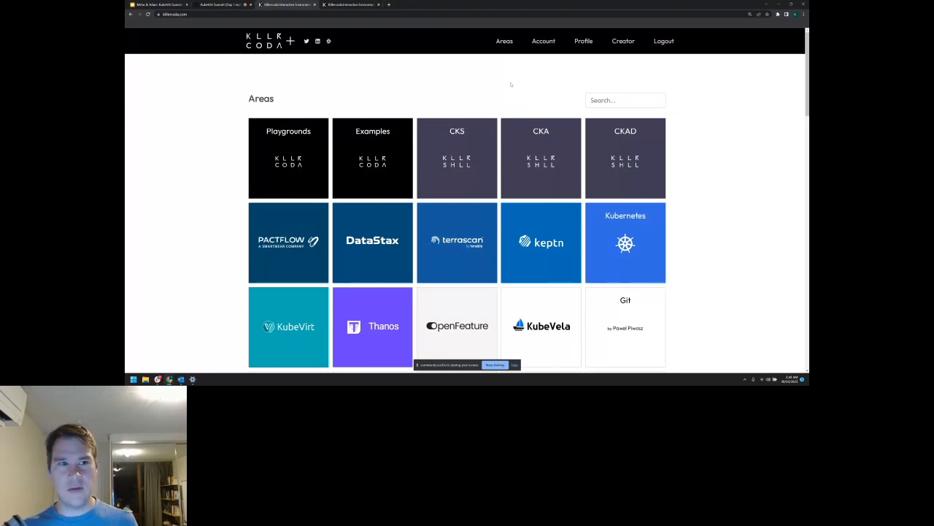
pyautogui.moveTo(496, 77)
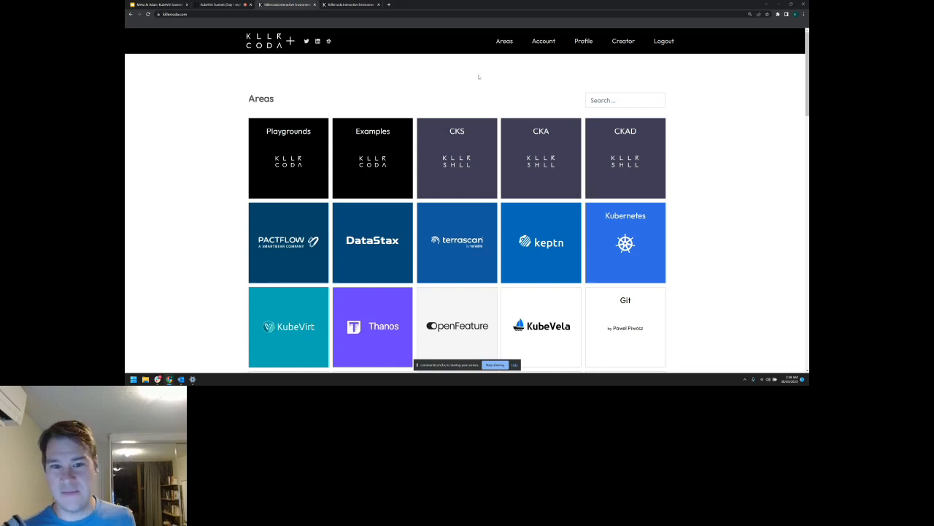
pyautogui.moveTo(473, 79)
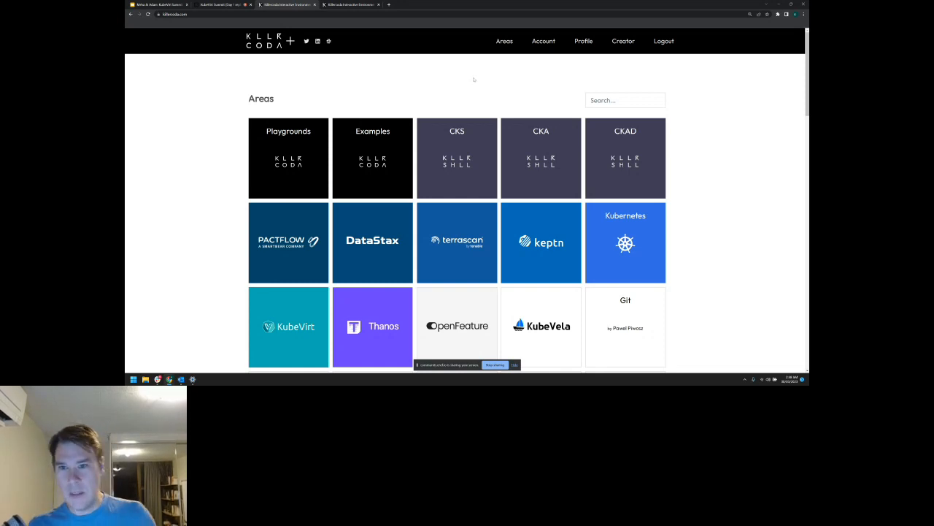
pyautogui.scroll(-3)
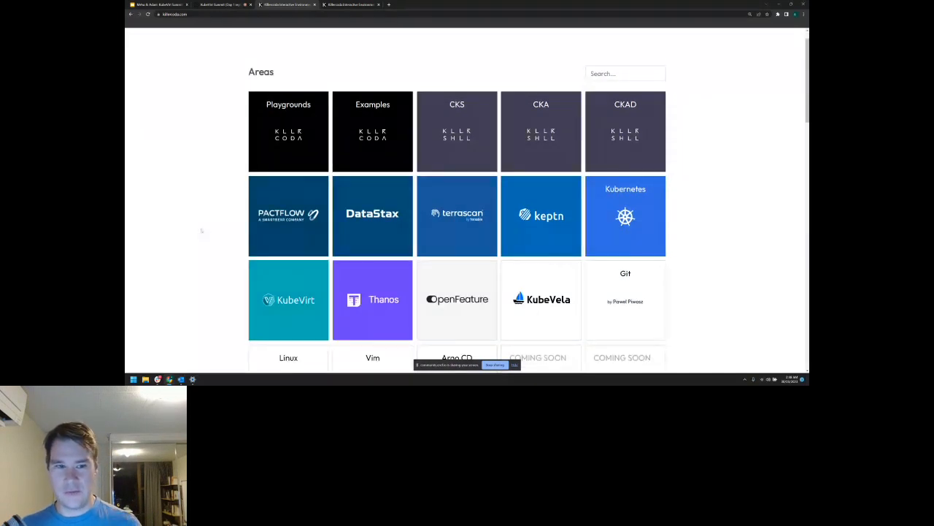
# Start the Introduction to KubeVirt scenario and run the Deploy KubeVirt tutorial command in the terminal.
pyautogui.scroll(-3)
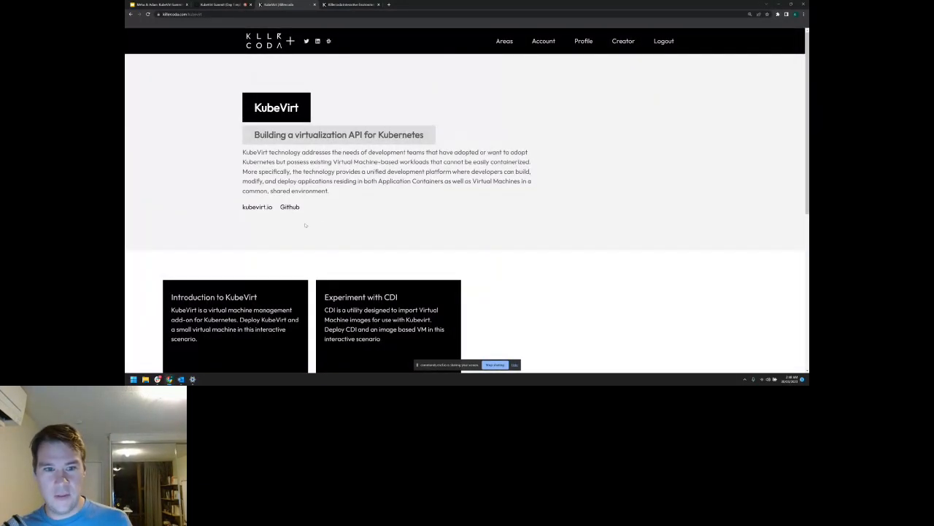
pyautogui.scroll(-3)
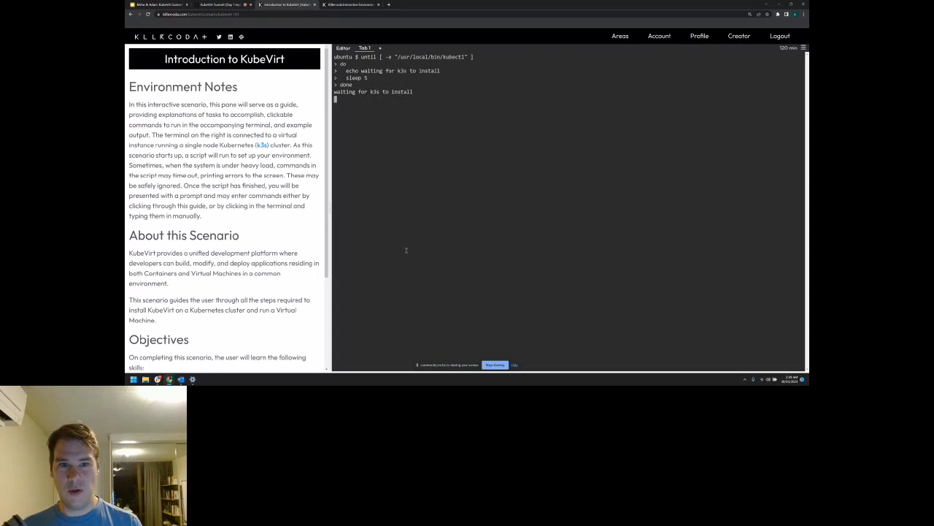
pyautogui.scroll(-3)
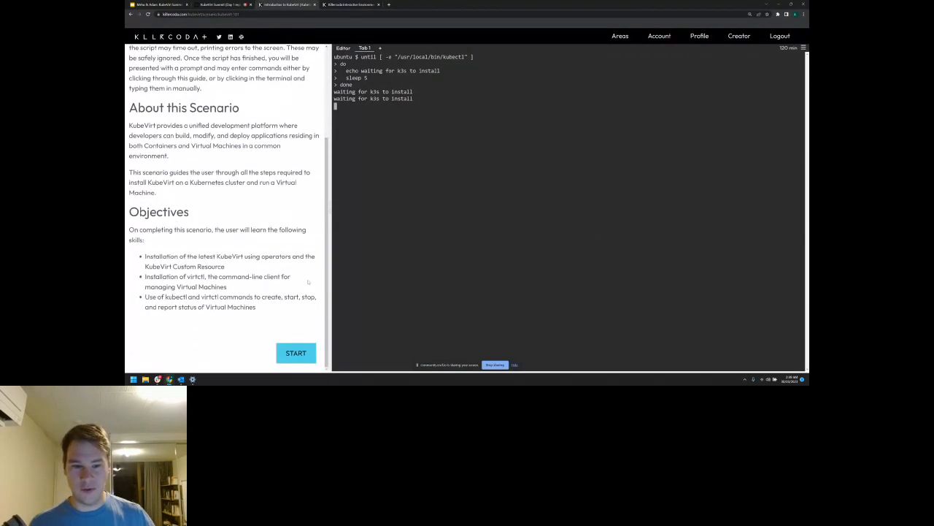
pyautogui.click(295, 352)
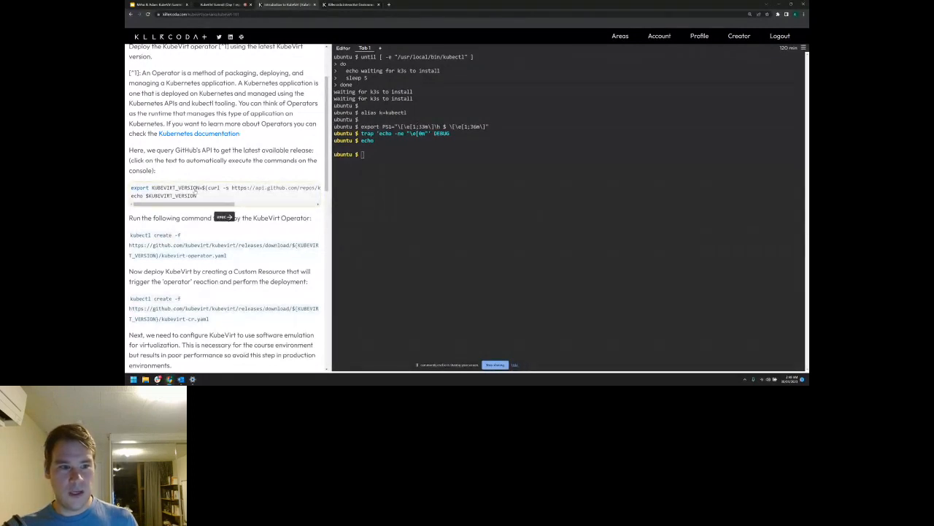
pyautogui.click(222, 192)
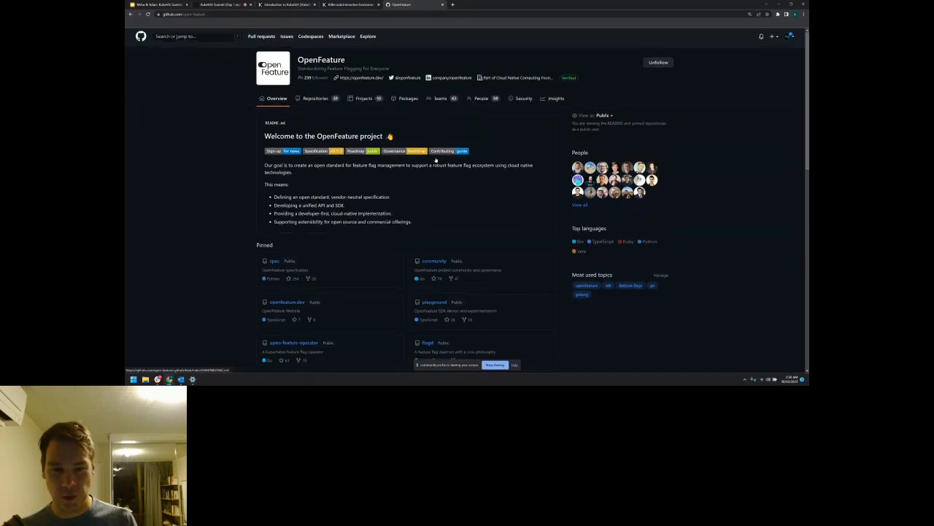
# Navigate open-feature/killercoda to the flagd-demo folder's index.json scenario file.
pyautogui.scroll(-3)
pyautogui.write('killer')
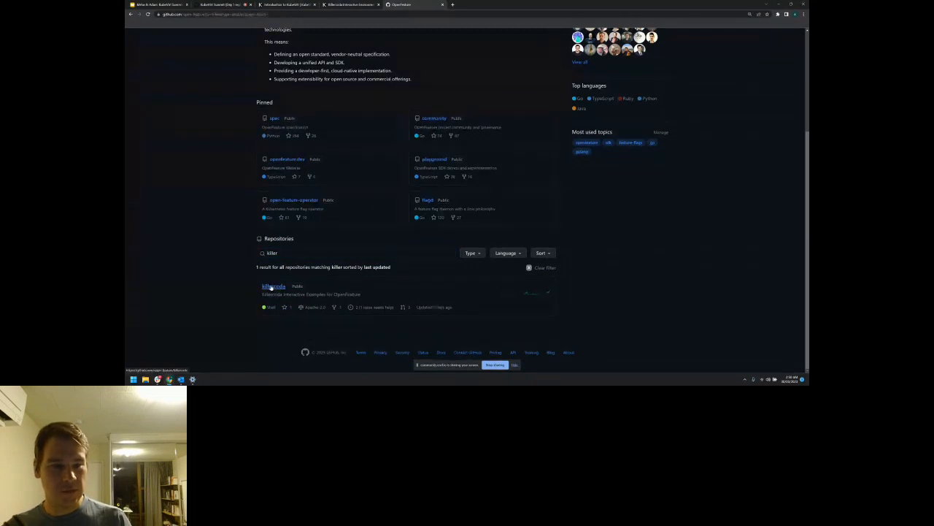
pyautogui.click(273, 285)
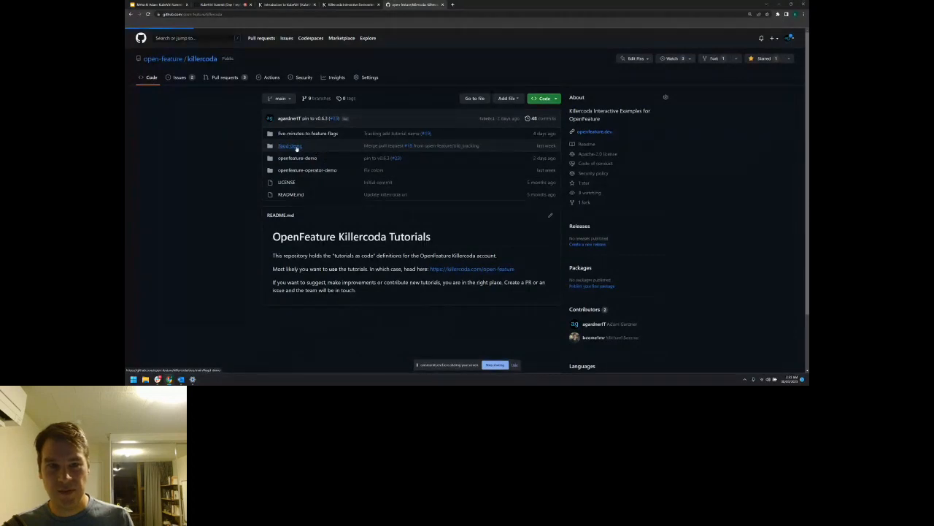
pyautogui.click(289, 146)
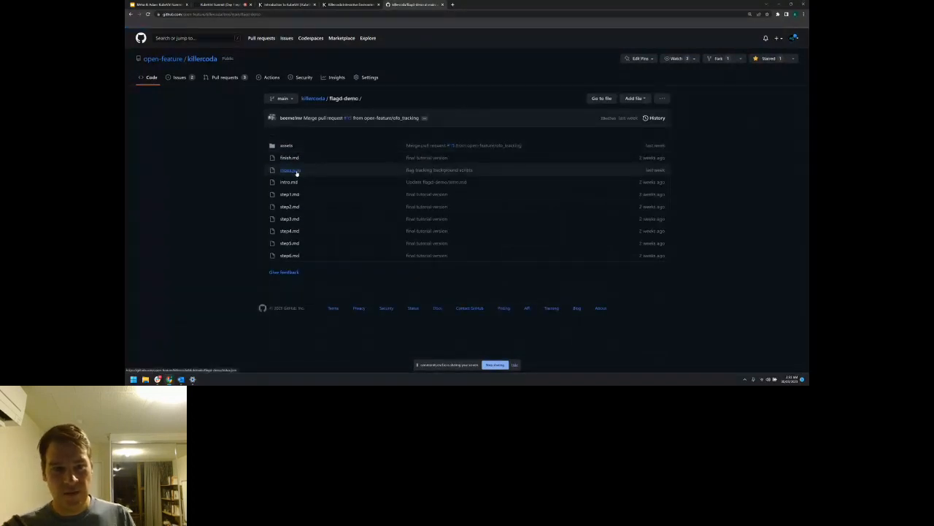
pyautogui.click(289, 169)
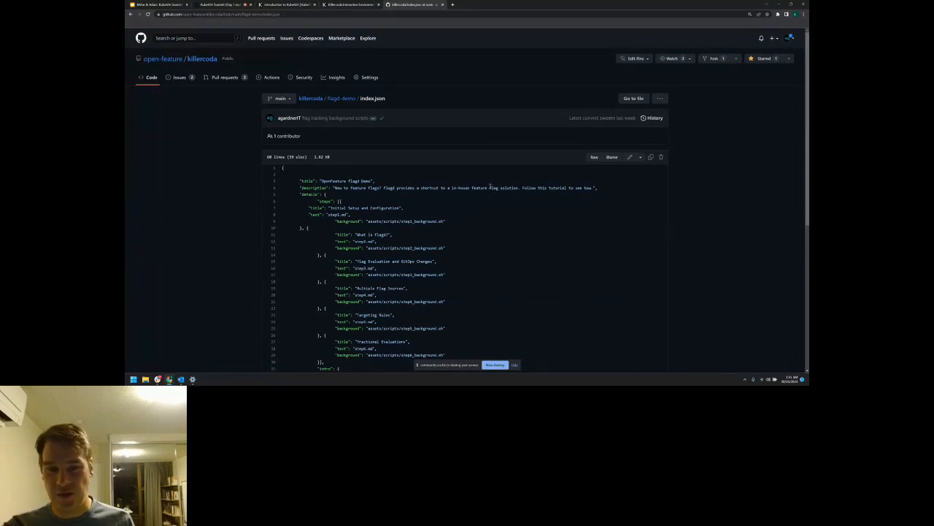
# Highlight the first step's 'background' key in index.json, then return to the KubeVirt scenario.
pyautogui.scroll(-3)
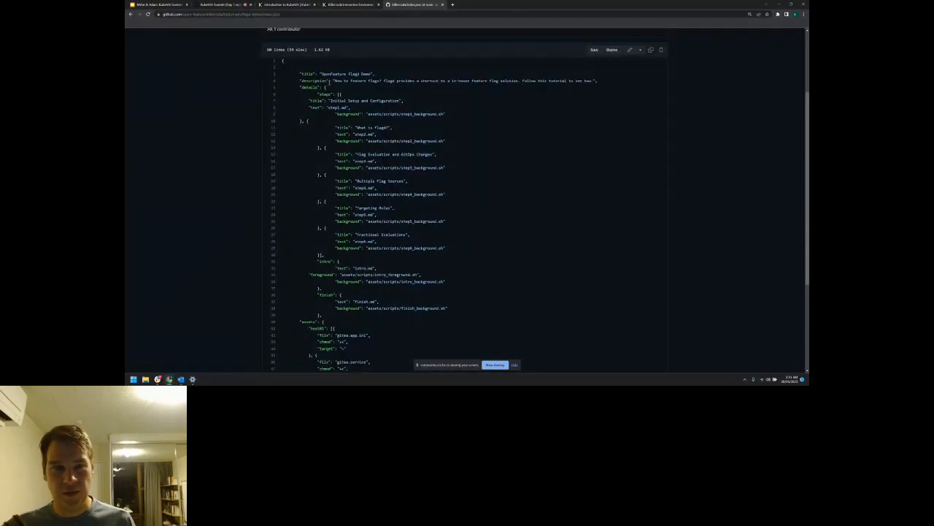
pyautogui.doubleClick(344, 73)
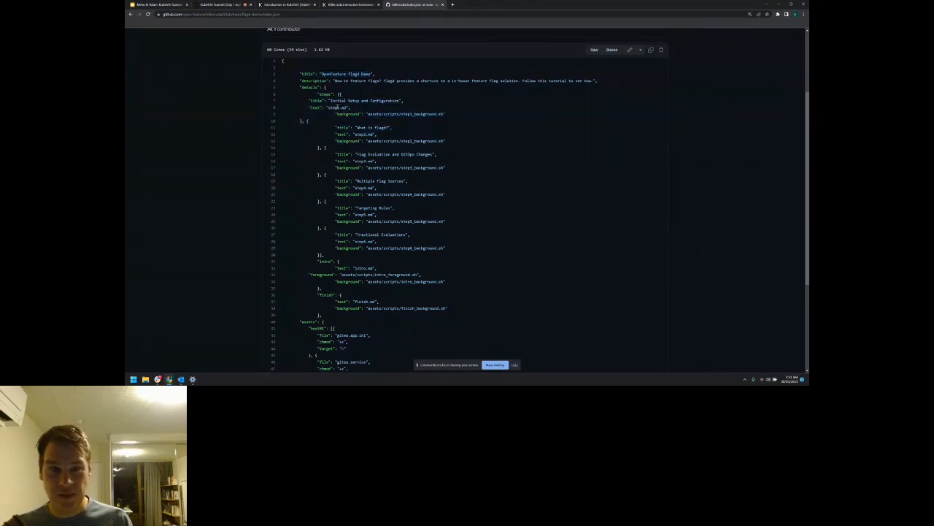
pyautogui.doubleClick(336, 108)
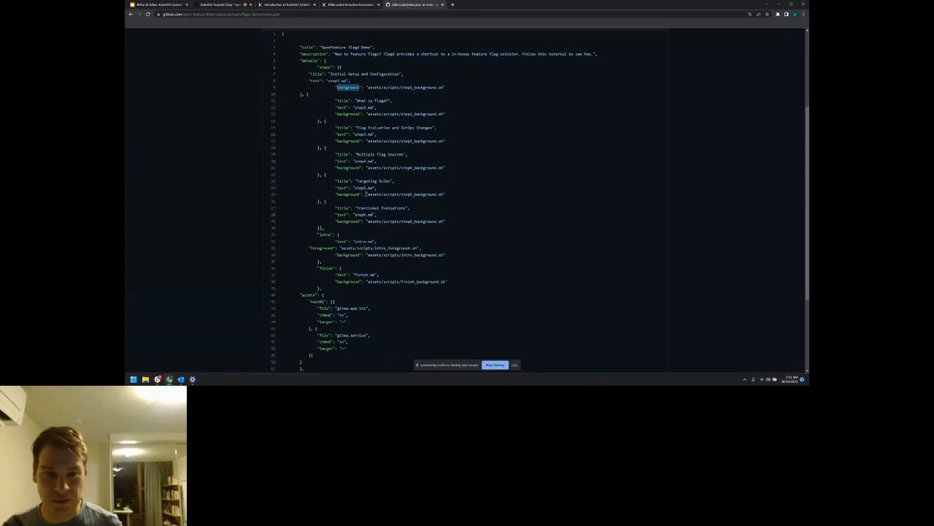
pyautogui.moveTo(374, 232)
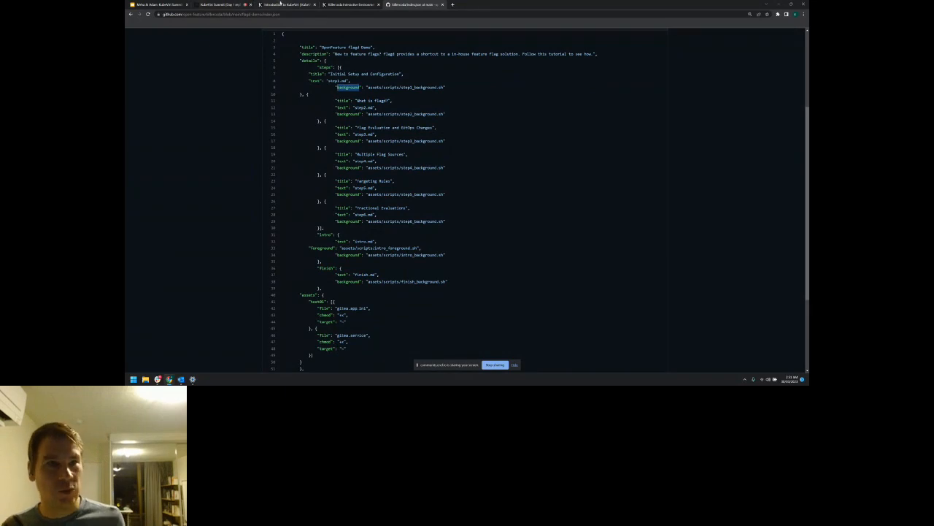
pyautogui.click(285, 5)
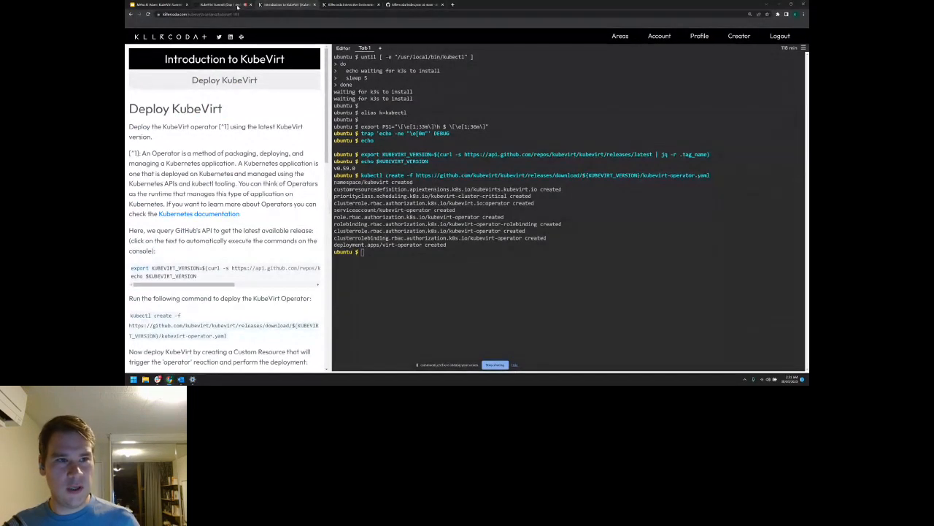
# Switch from the KubeVirt terminal back to the flagd-demo index.json on GitHub.
pyautogui.click(216, 5)
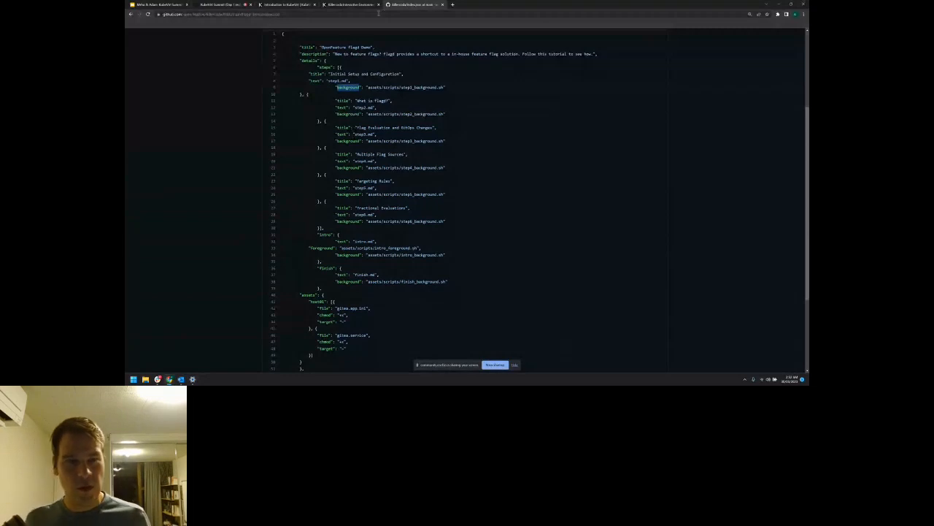
pyautogui.moveTo(284, 5)
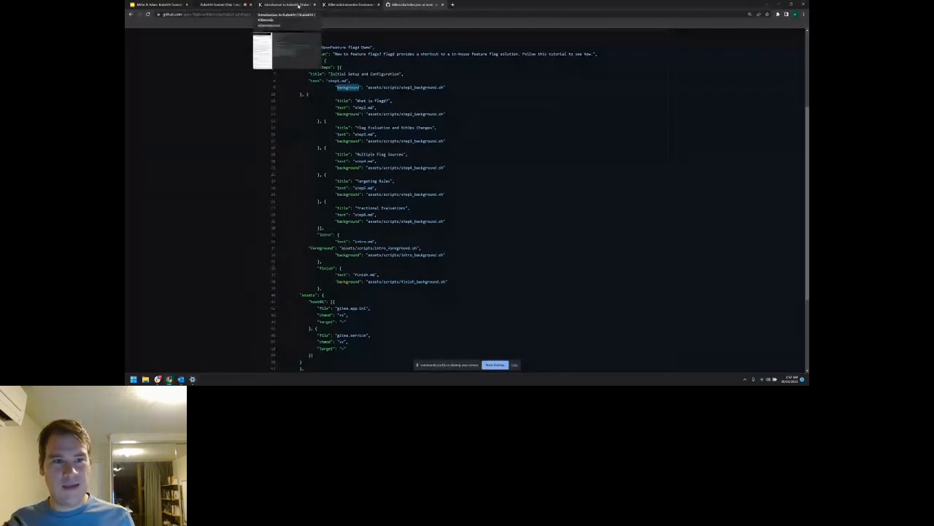
pyautogui.click(286, 4)
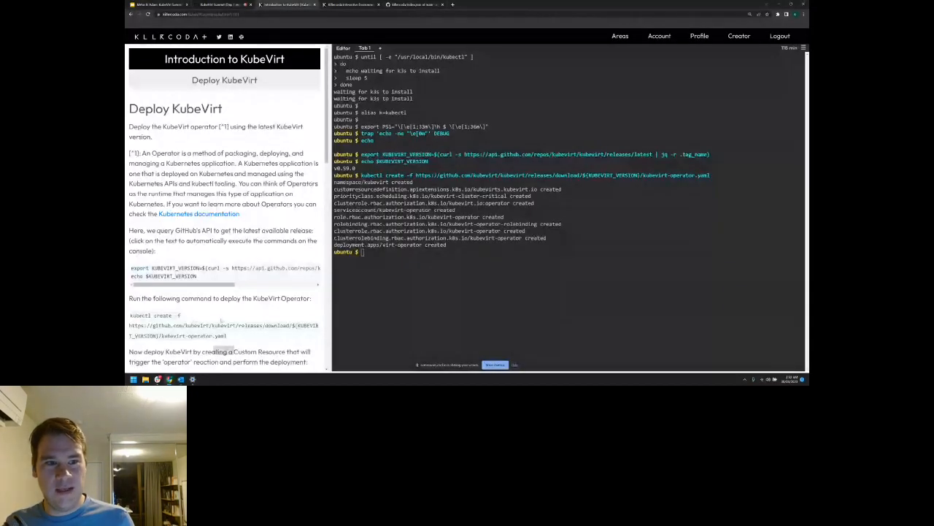
pyautogui.scroll(-3)
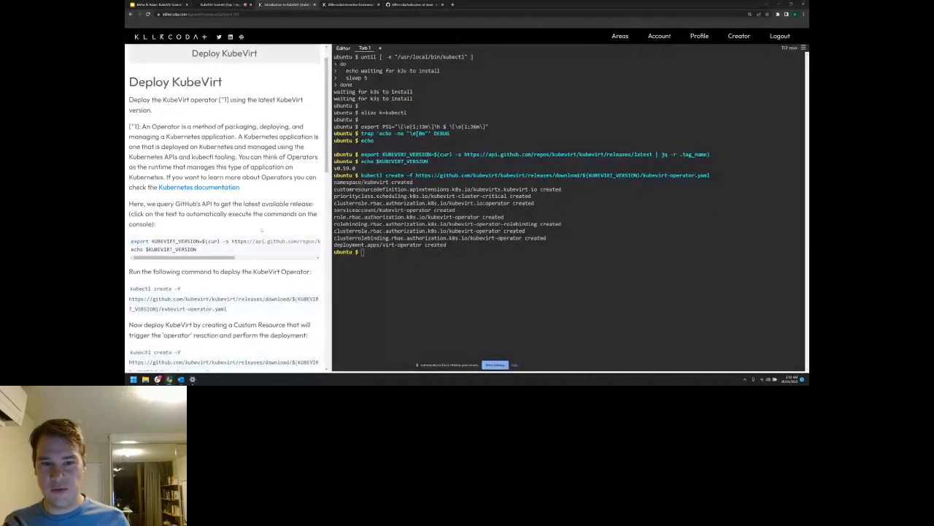
pyautogui.scroll(-3)
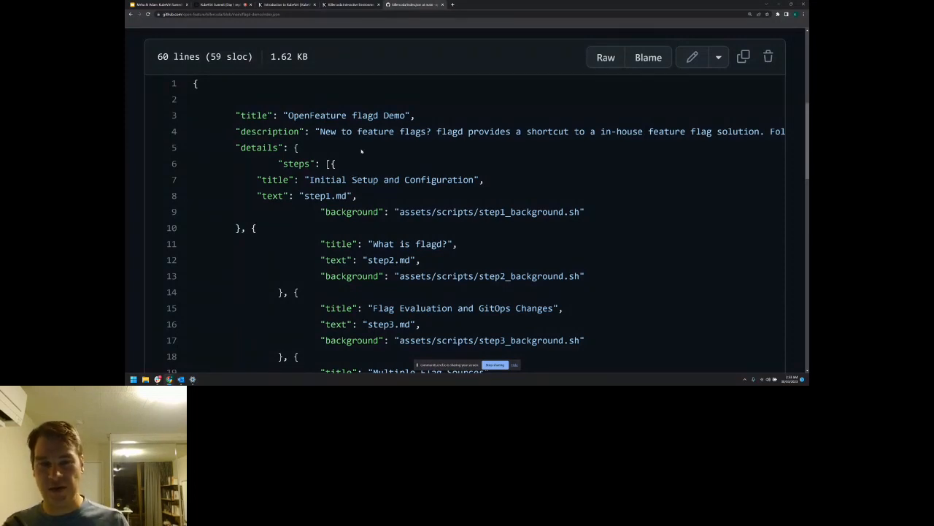
pyautogui.doubleClick(347, 115)
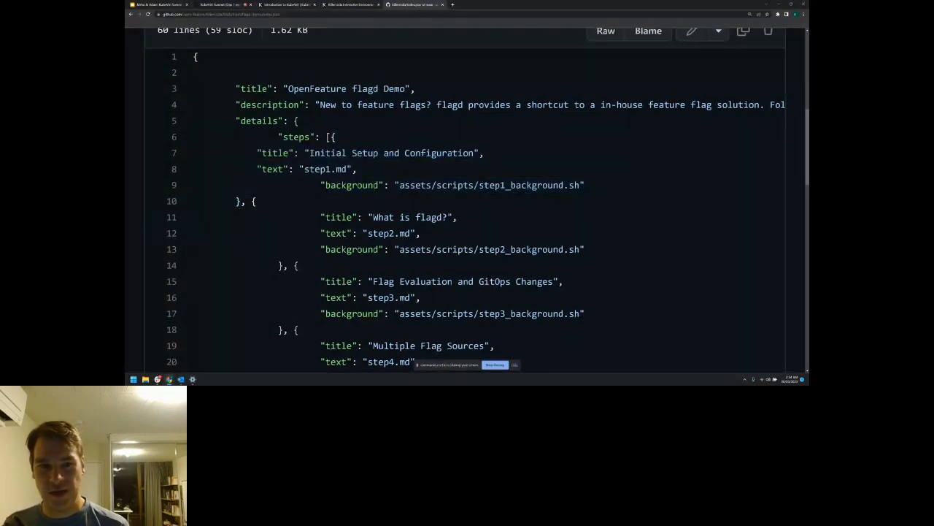
pyautogui.doubleClick(317, 170)
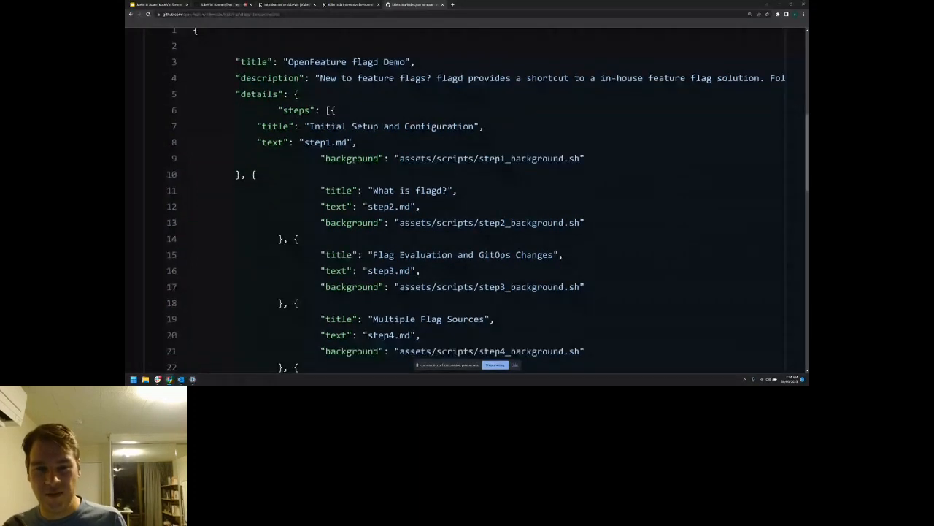
pyautogui.doubleClick(352, 158)
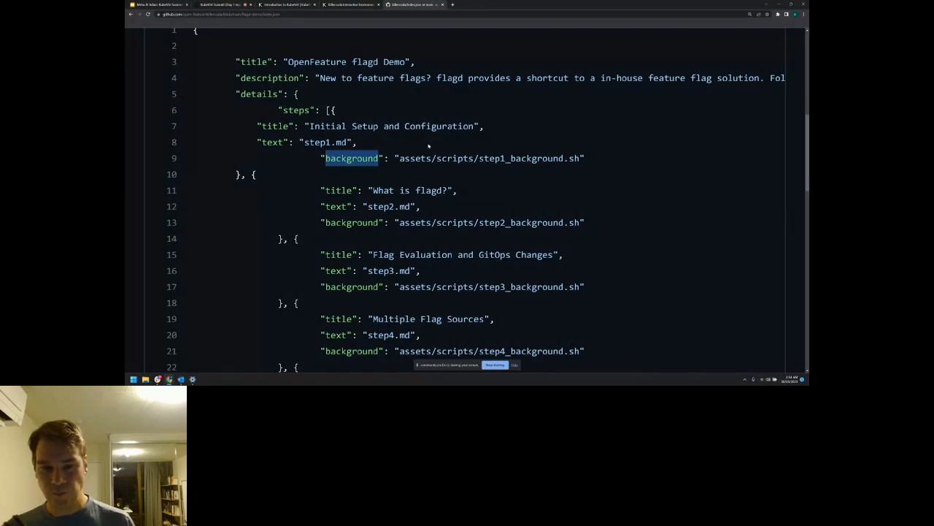
pyautogui.scroll(-3)
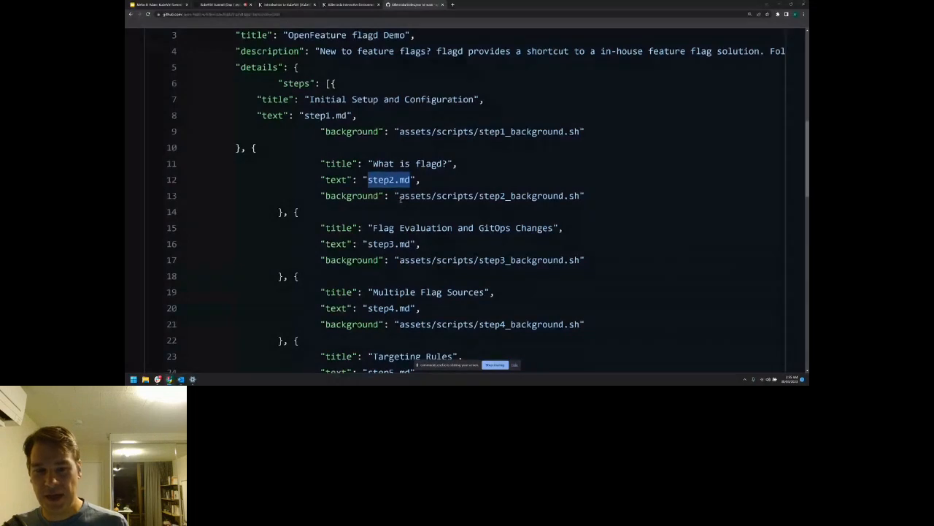
pyautogui.scroll(-3)
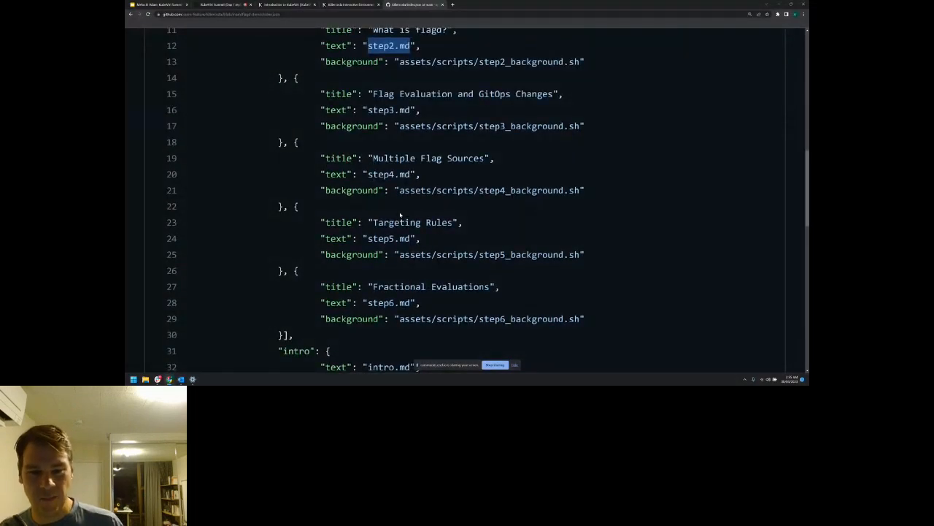
pyautogui.scroll(-3)
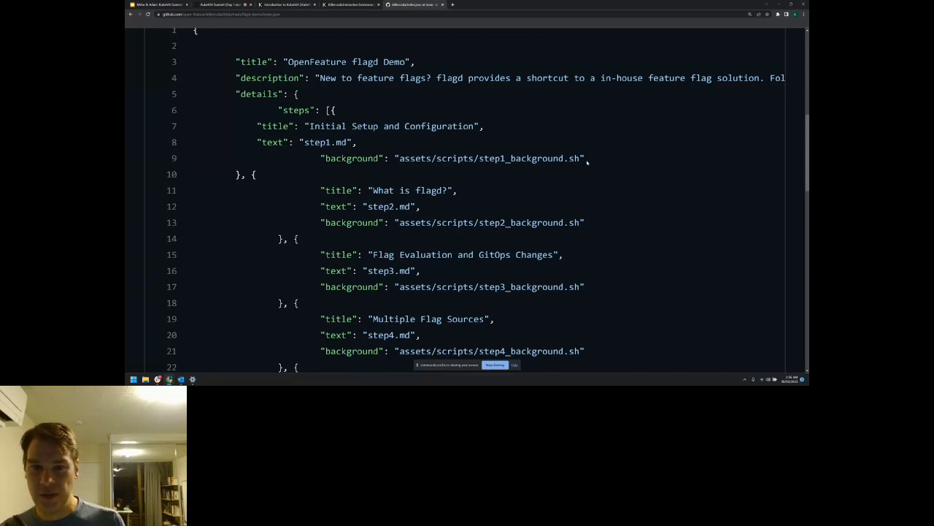
pyautogui.tripleClick(453, 158)
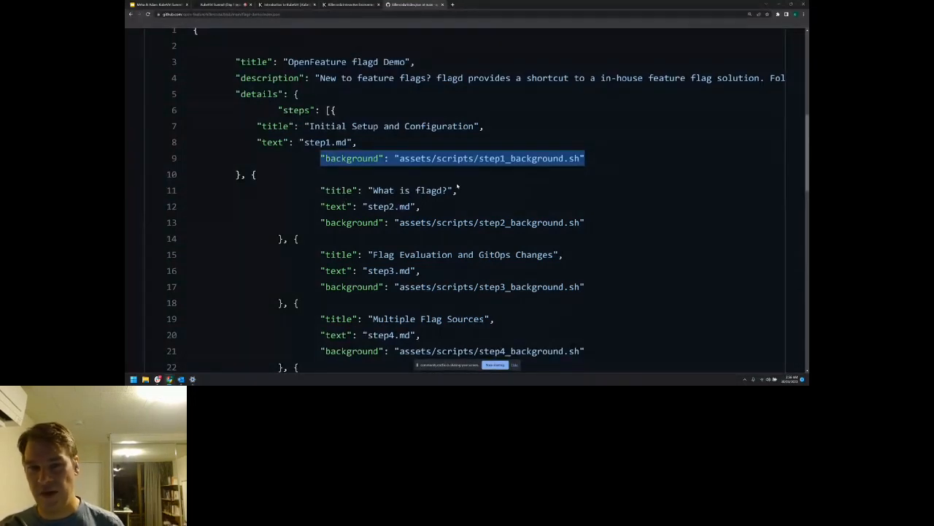
pyautogui.doubleClick(314, 143)
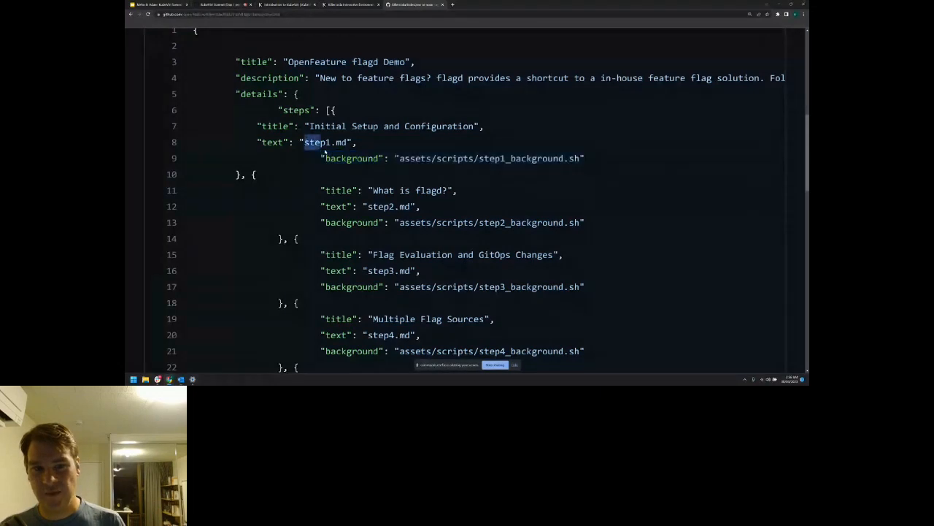
pyautogui.doubleClick(315, 144)
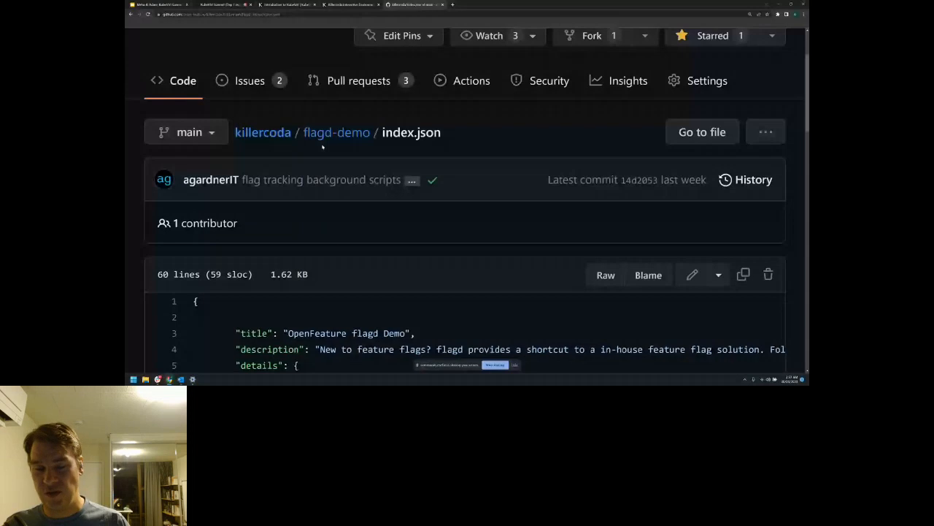
pyautogui.moveTo(190, 132)
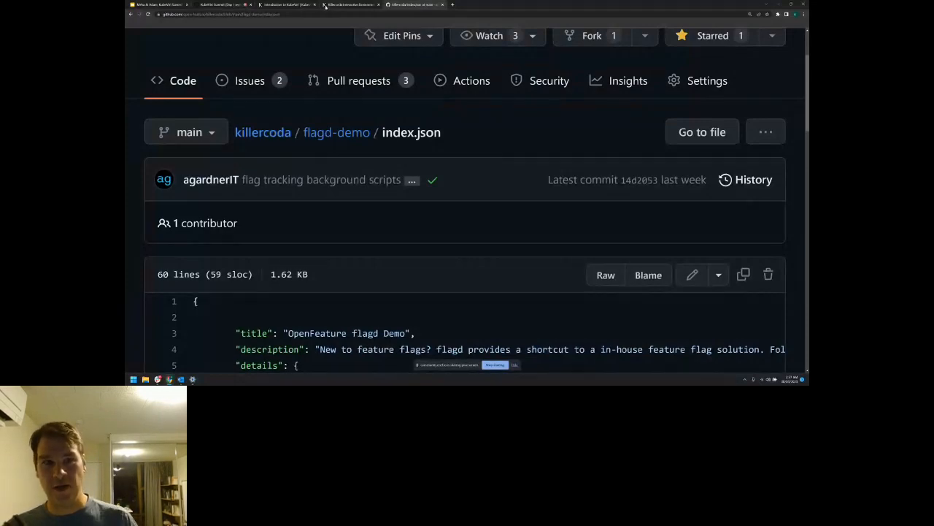
pyautogui.moveTo(351, 6)
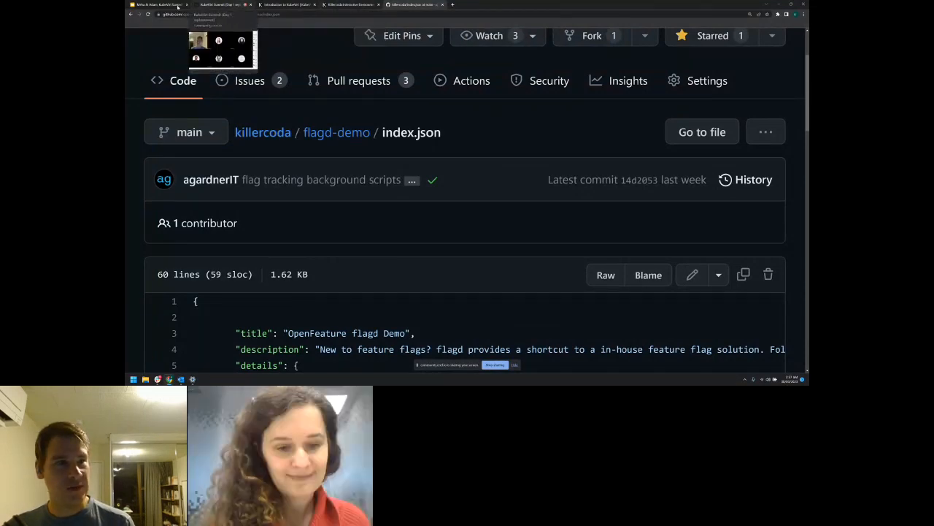
# Switch from the index.json page back to the 'How we use KubeVirt & Killercoda' slide.
pyautogui.click(212, 6)
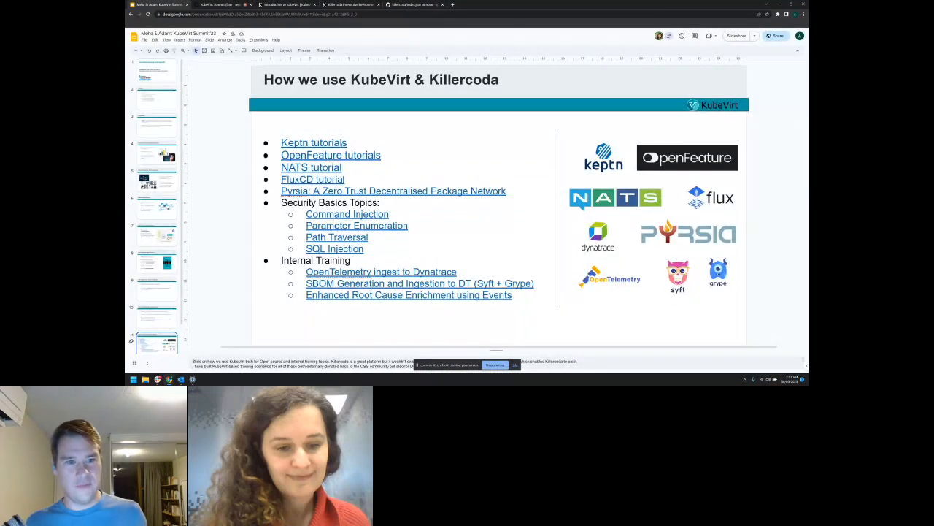